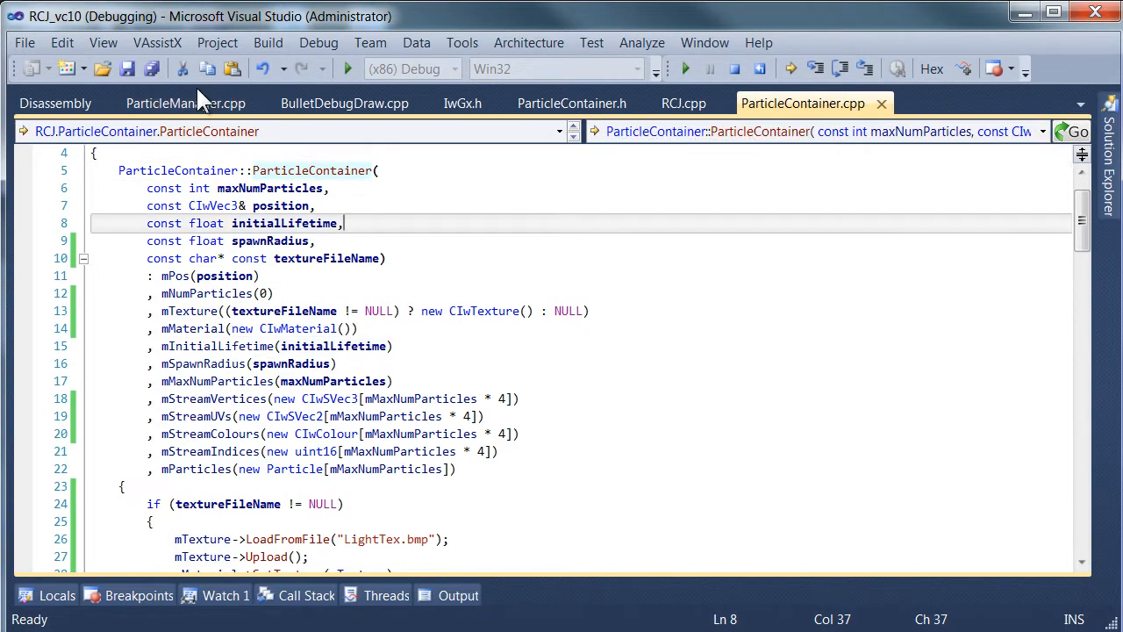
Step: Add a 'const char* const textureFileName' parameter after spawnRadius in AddParticleContainer
left_click(186, 103)
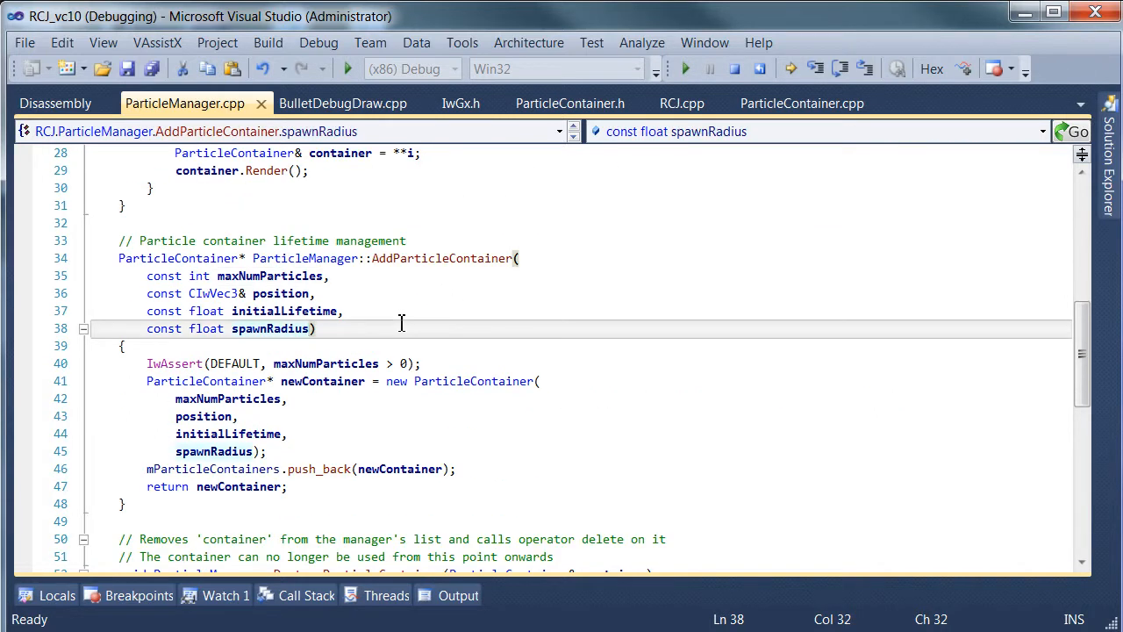
type("const char* const fi")
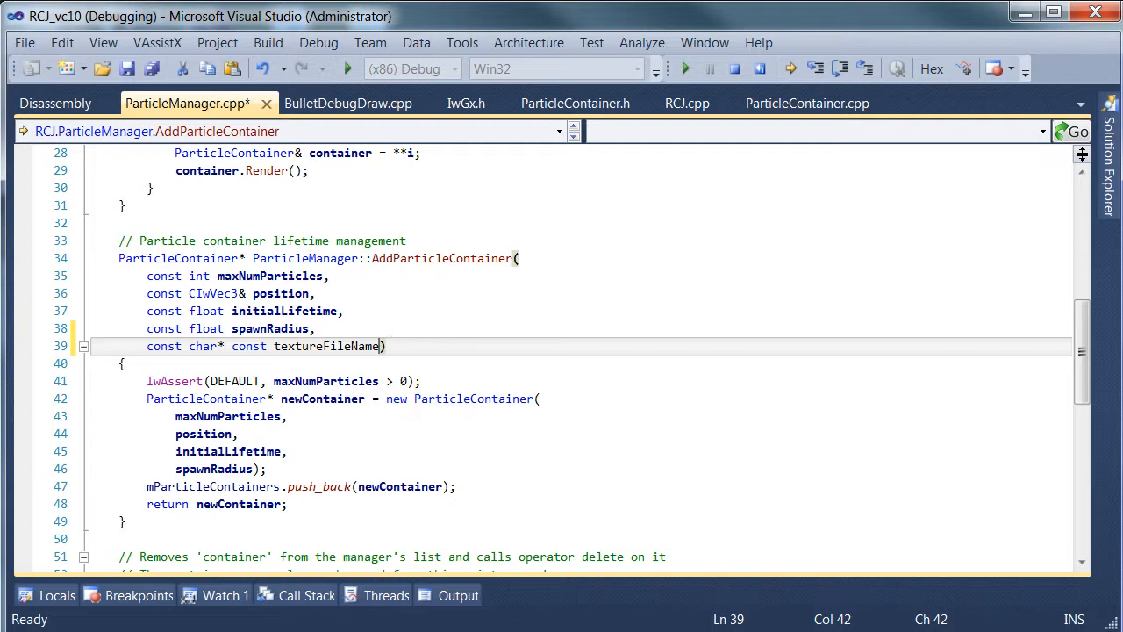
type(")")
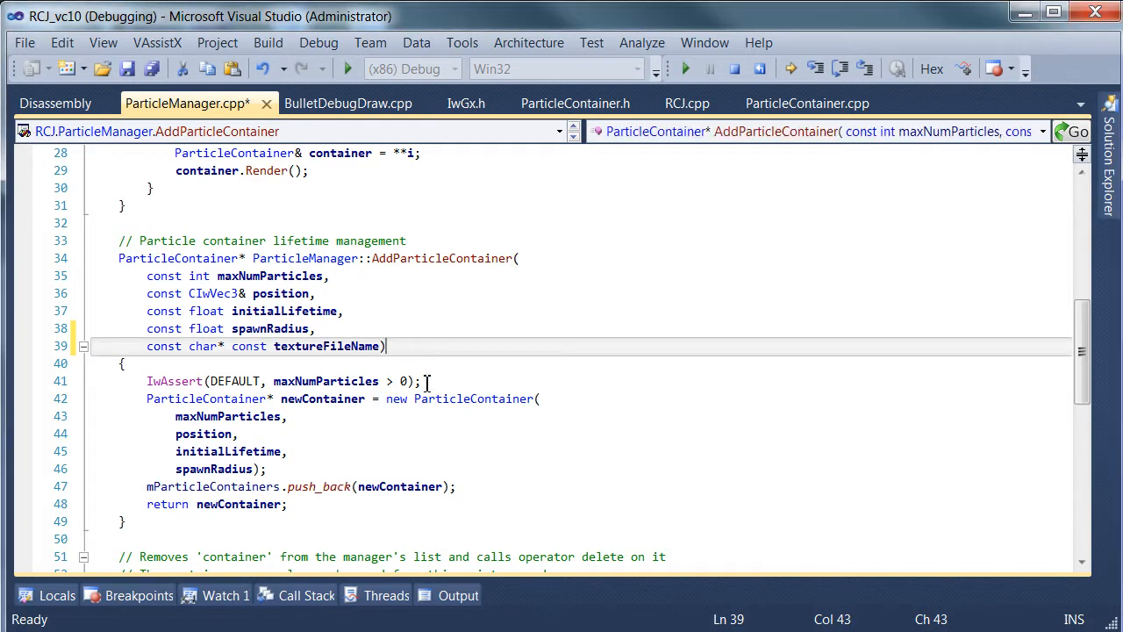
Step: Pass textureFileName to the new ParticleContainer and add the parameter to the header declaration
left_click(237, 469)
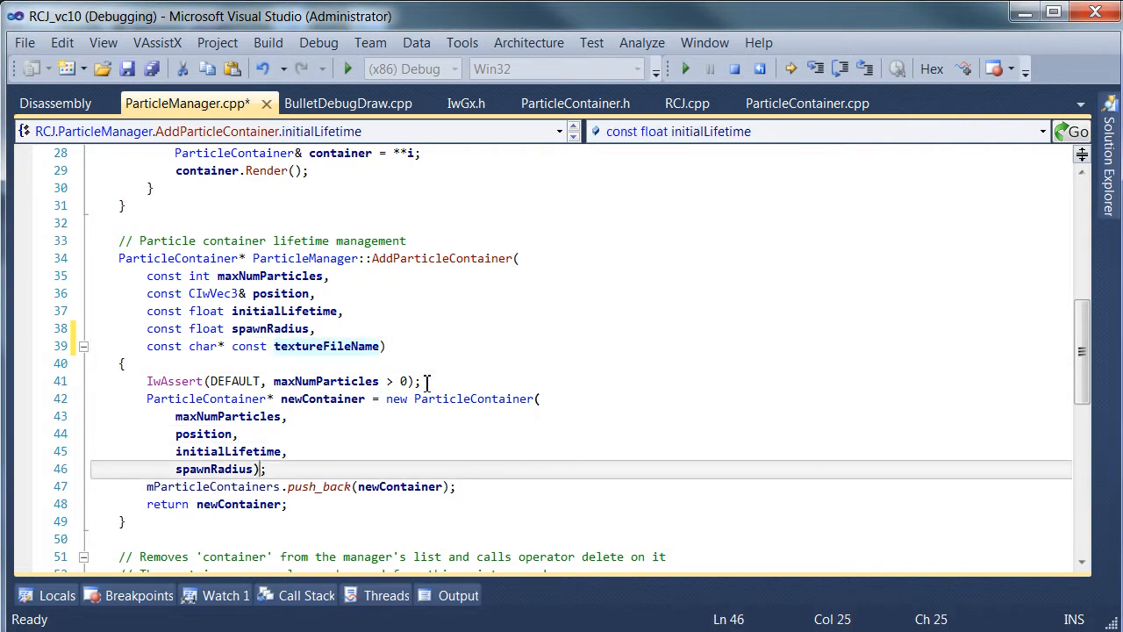
type("textureFileName")
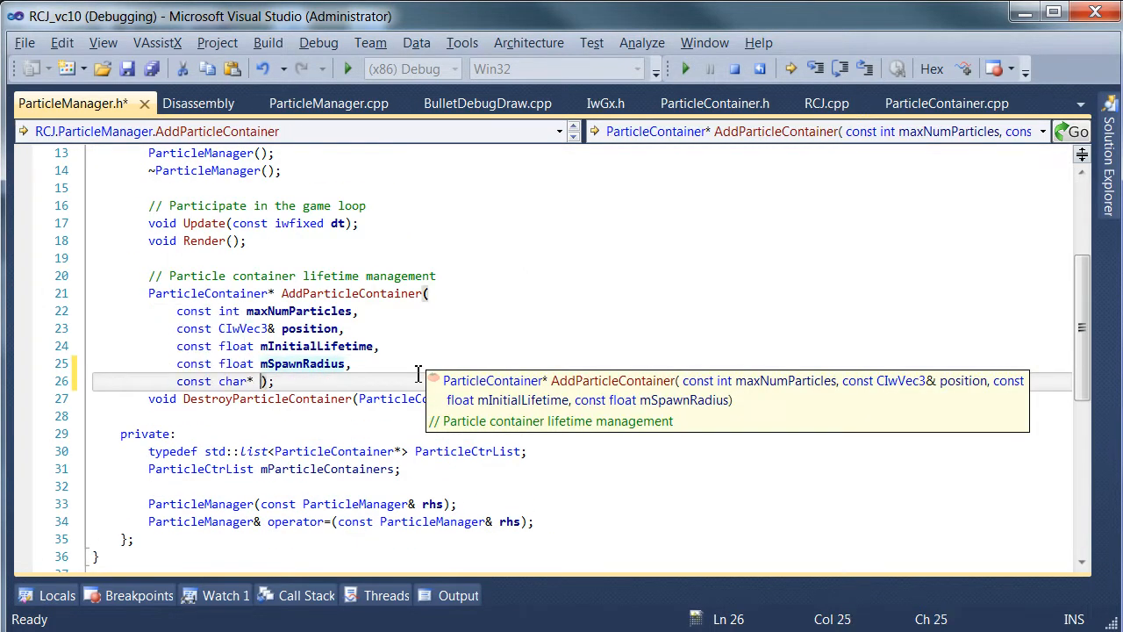
type("const textureFileName)")
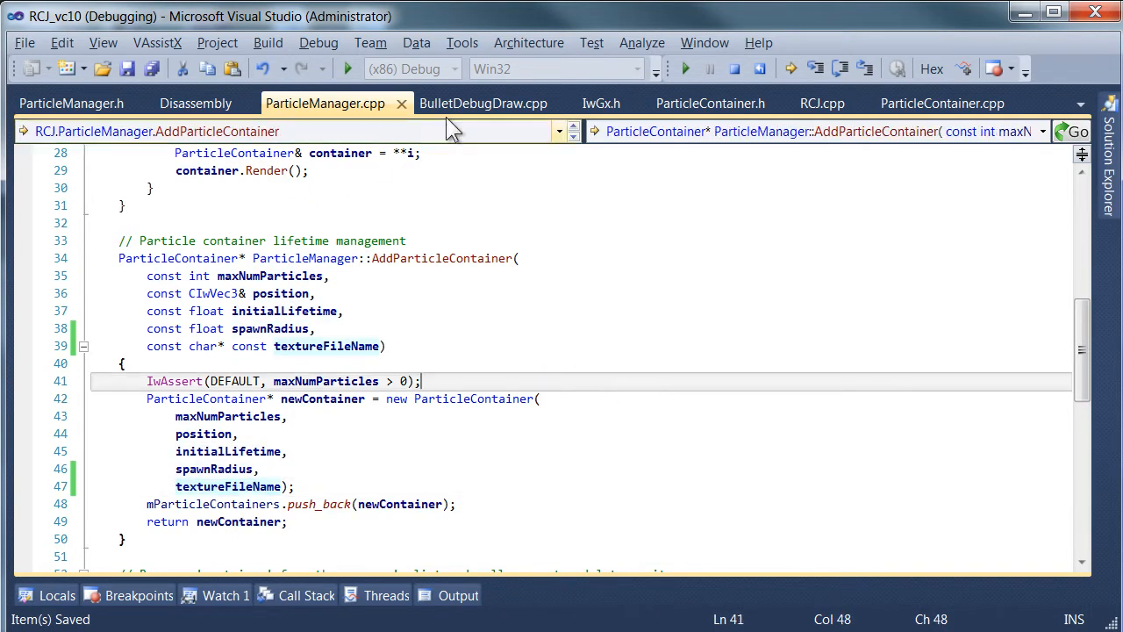
Step: Append "LightTex.bmp" to the AddParticleContainer call in RCJ.cpp, then switch to ParticleContainer.cpp
left_click(822, 103)
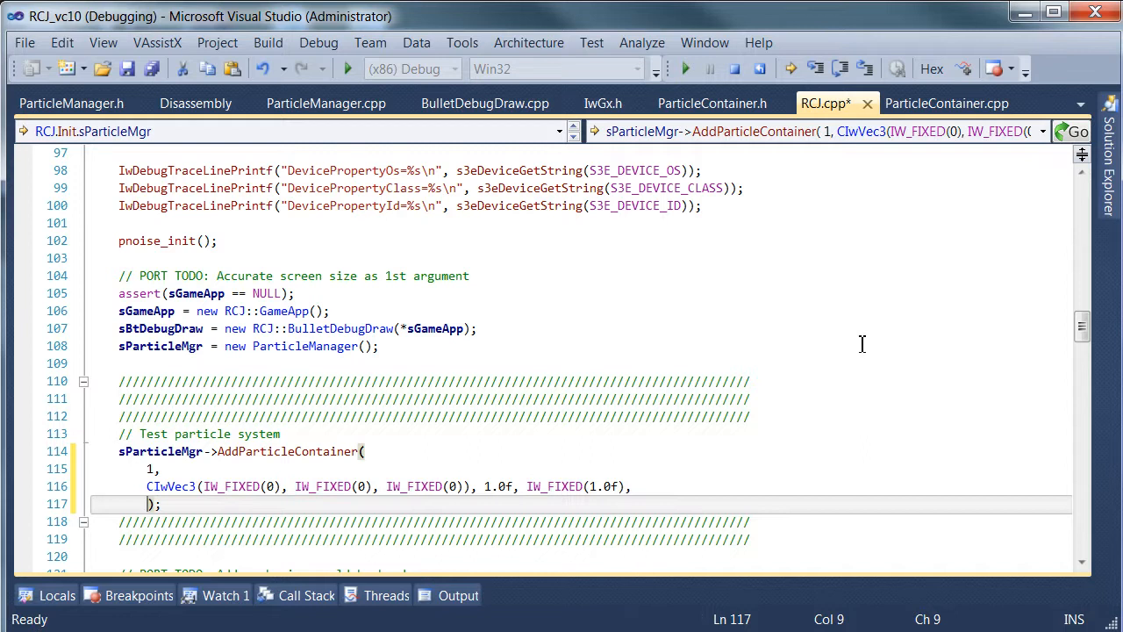
type("\"LightTex\"")
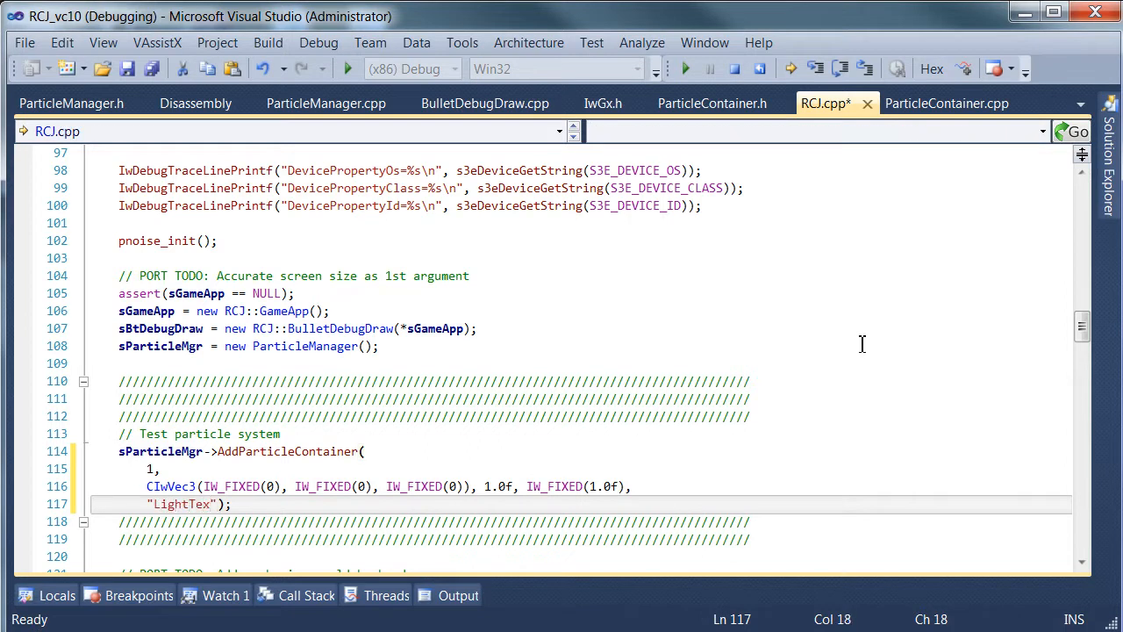
type(".bmp")
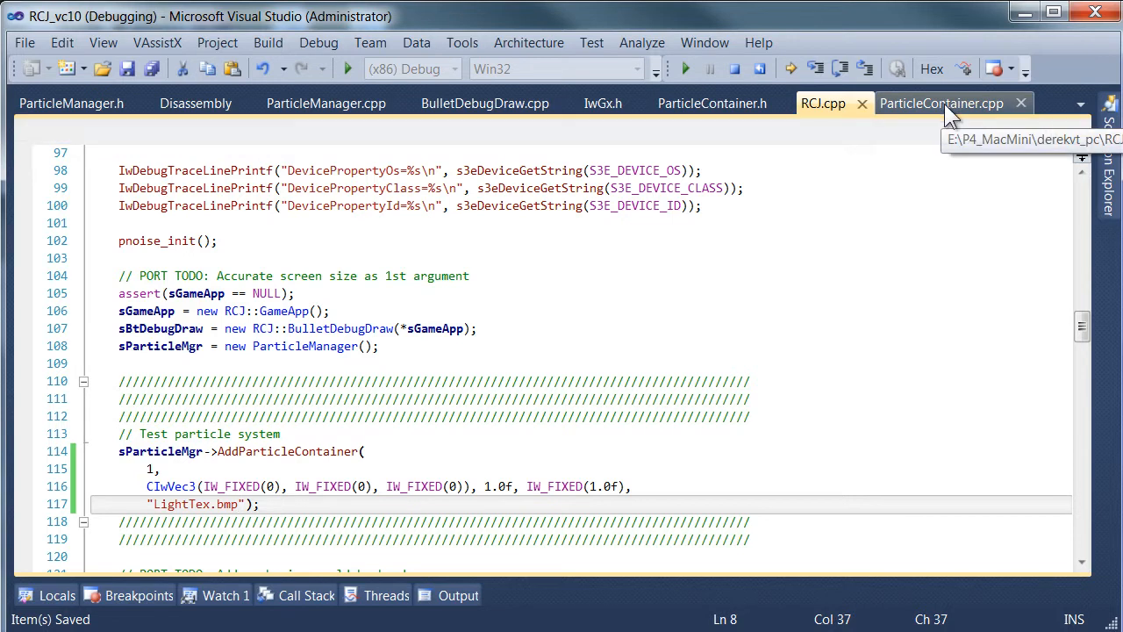
left_click(941, 103)
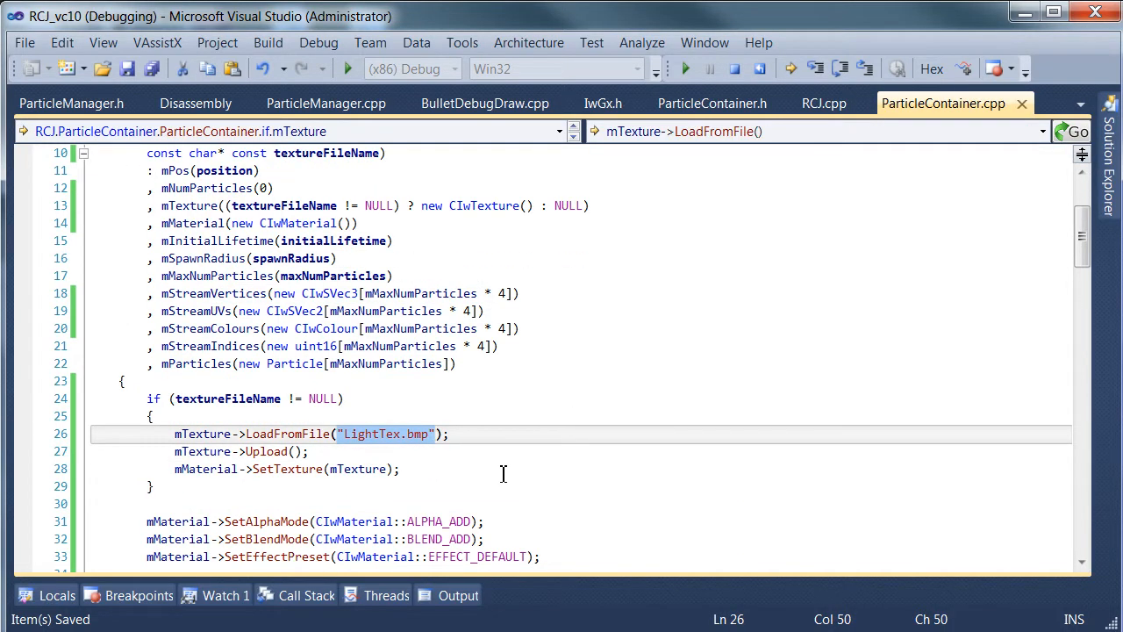
Step: Replace the hardcoded "LightTex.bmp" in LoadFromFile with textureFileName and dismiss the debugging error message
type("texture")
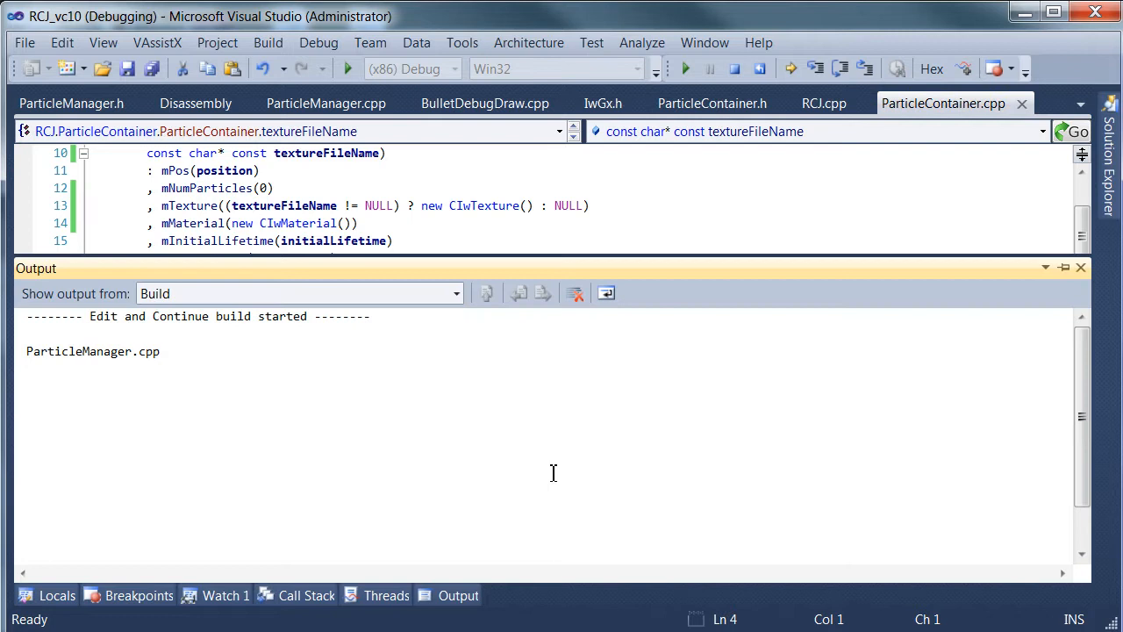
mouse_move(621, 221)
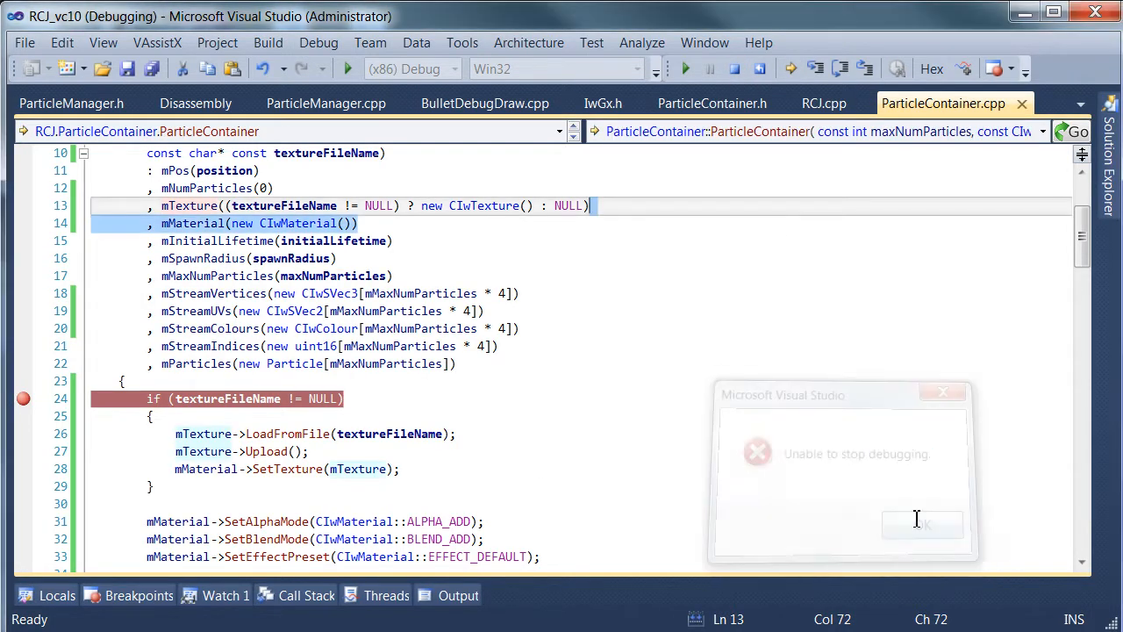
left_click(922, 524)
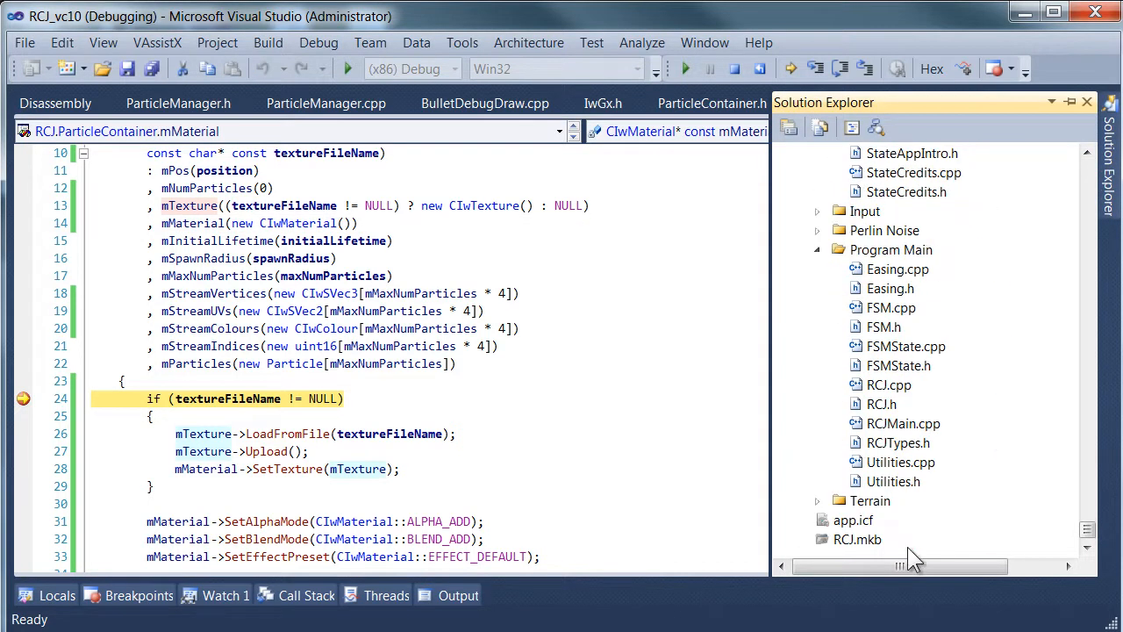
Step: Open RCJ.mkb to check the LightTex.bmp asset line, then return to ParticleContainer.cpp's null check
double_click(858, 539)
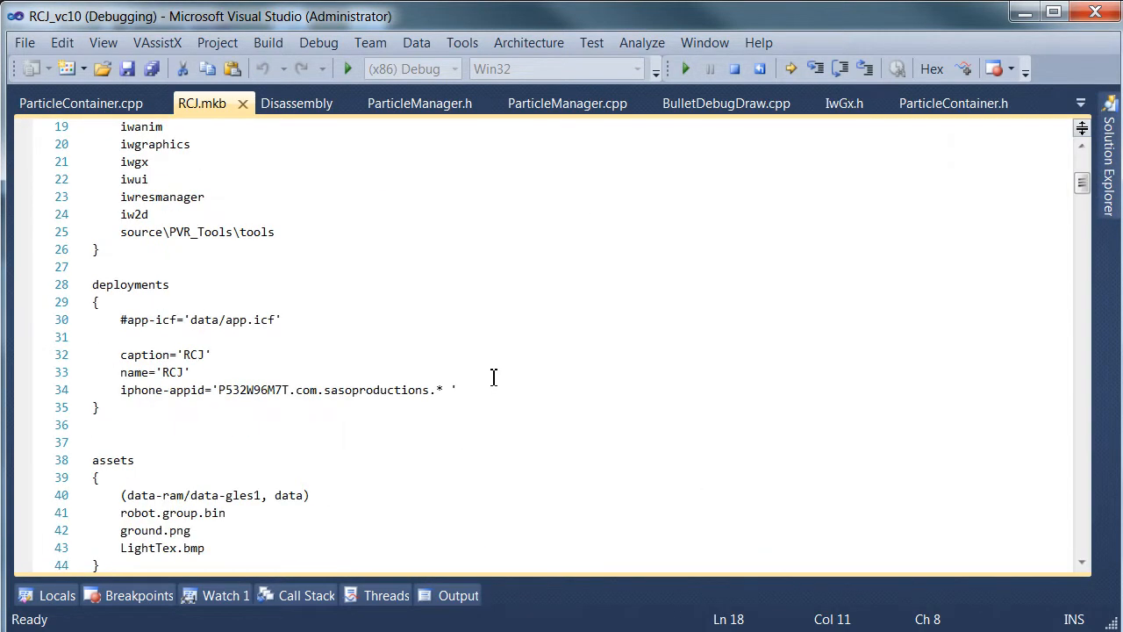
scroll("down", 3)
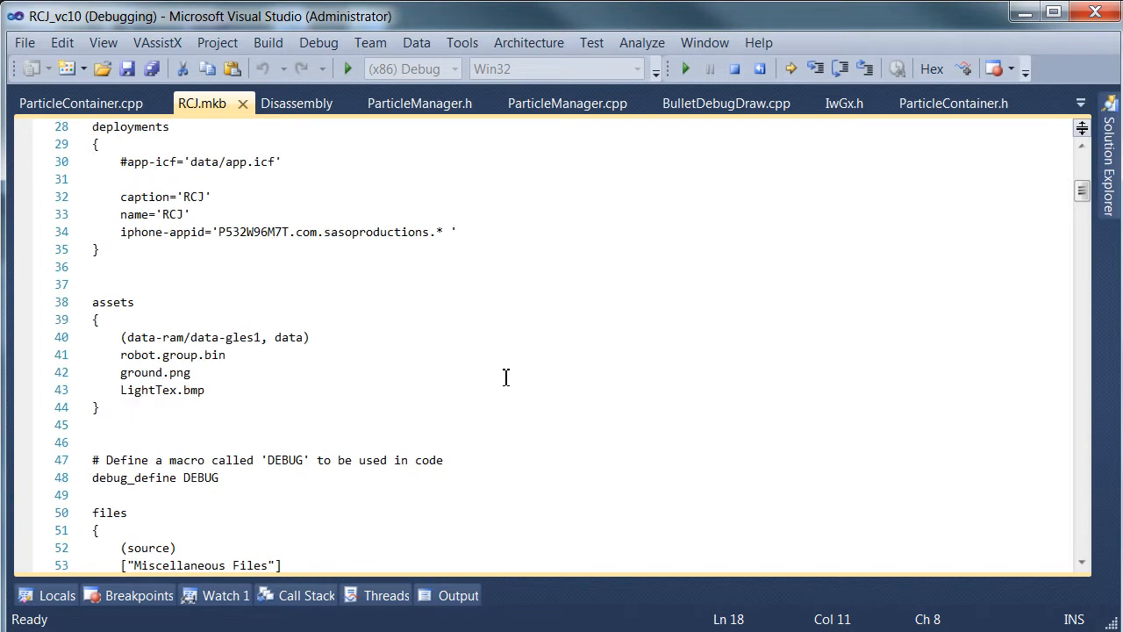
left_click(205, 390)
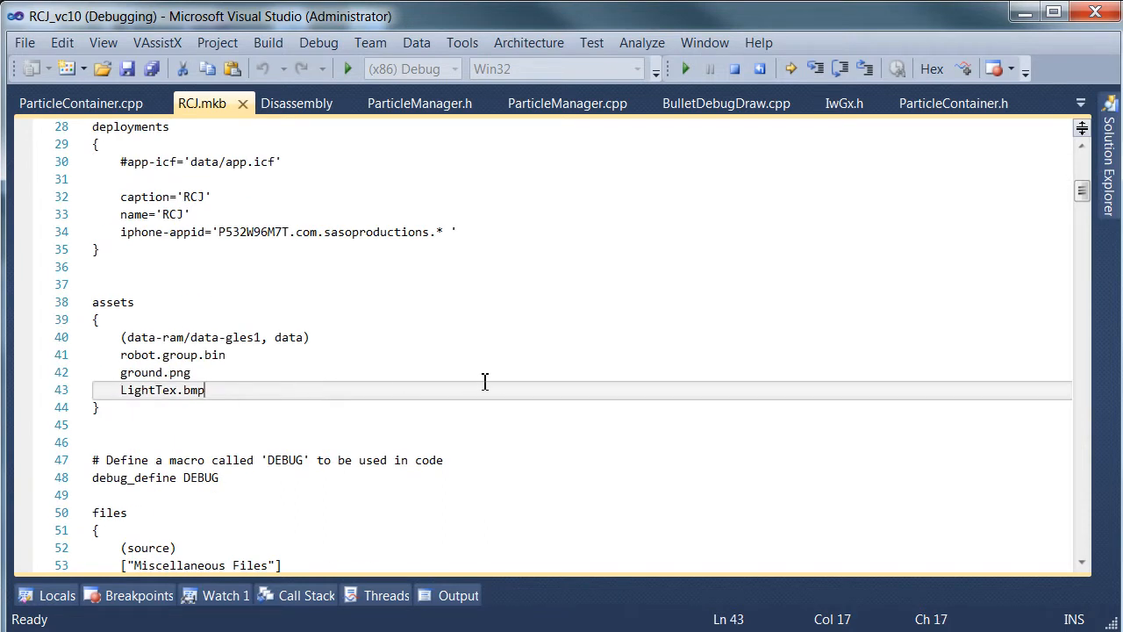
mouse_move(305, 199)
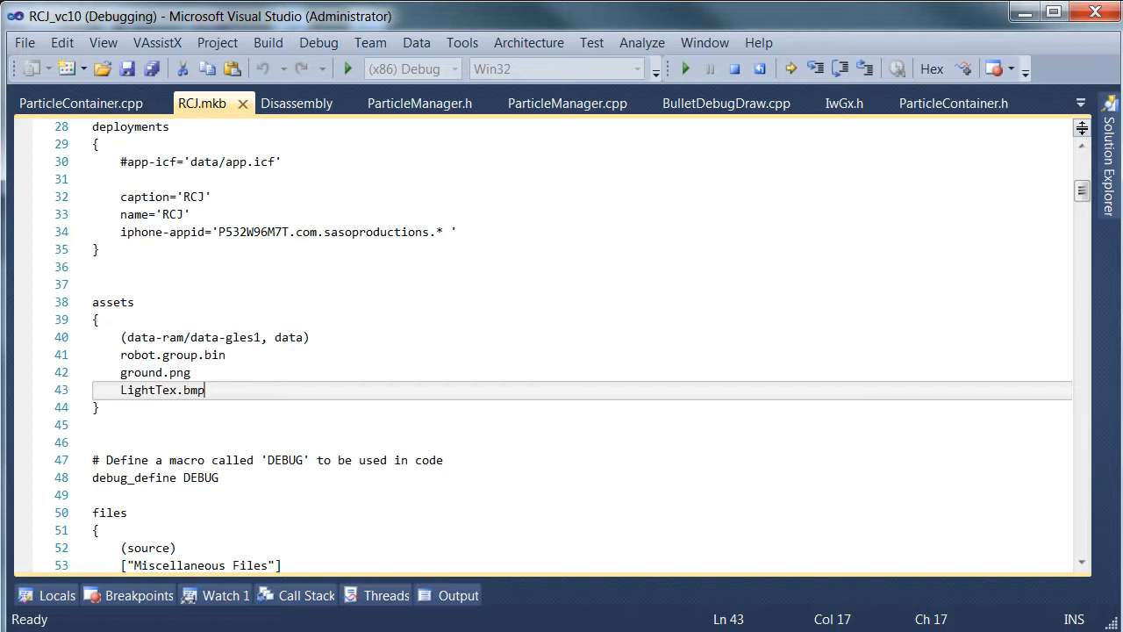
left_click(80, 103)
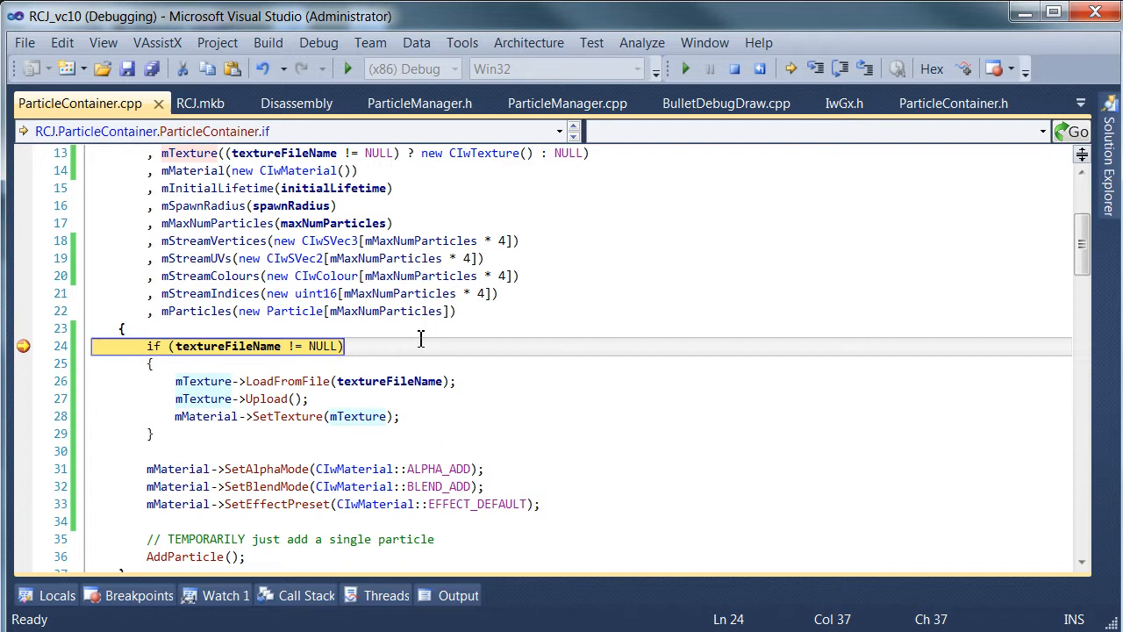
Step: Step over LoadFromFile, Upload and SetTexture with F10 until the SetAlphaMode line
key("F10")
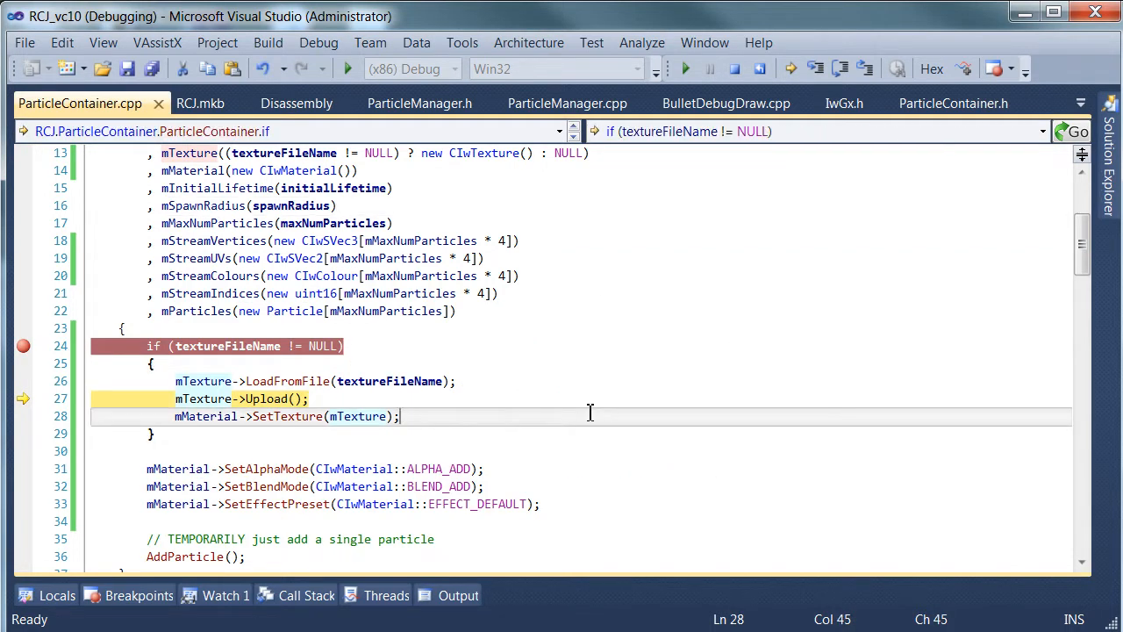
key("F10")
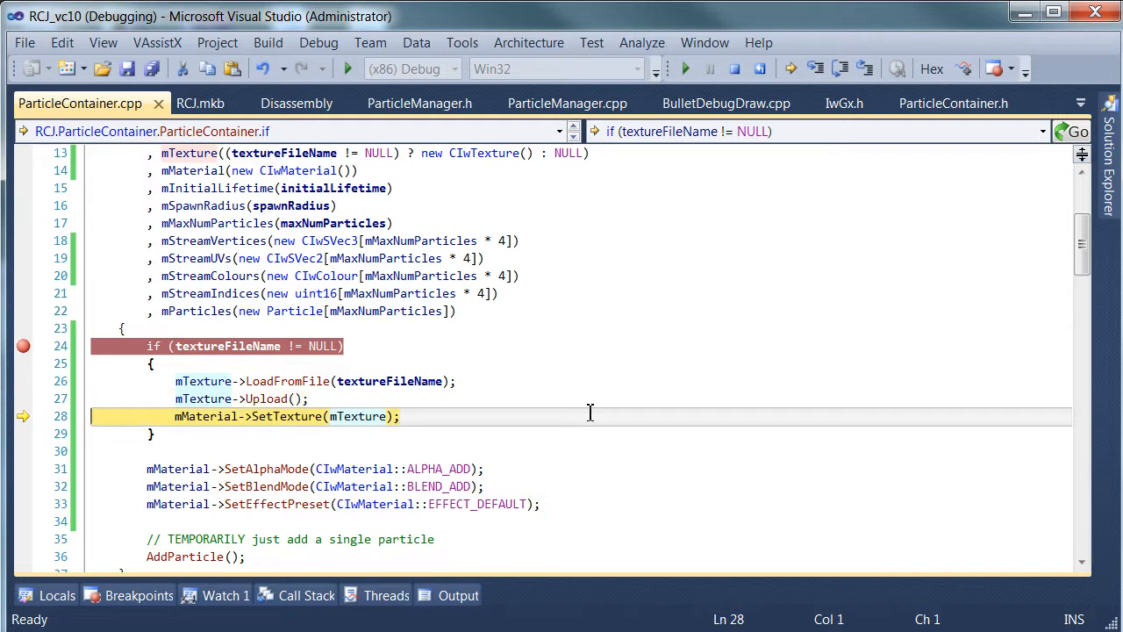
key("F10")
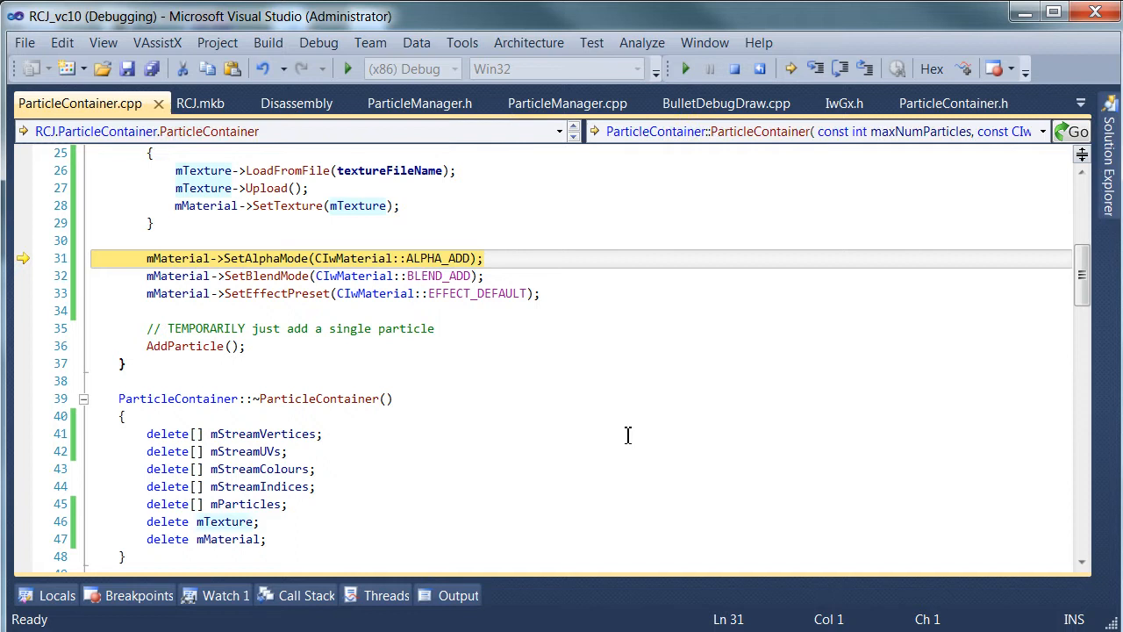
mouse_move(636, 454)
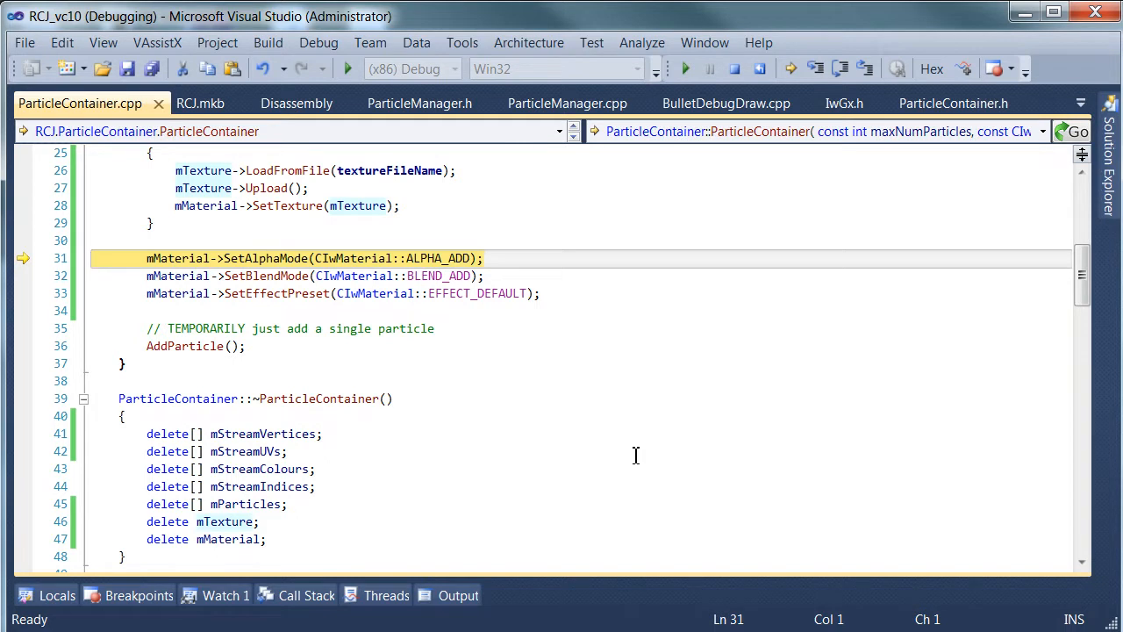
mouse_move(579, 428)
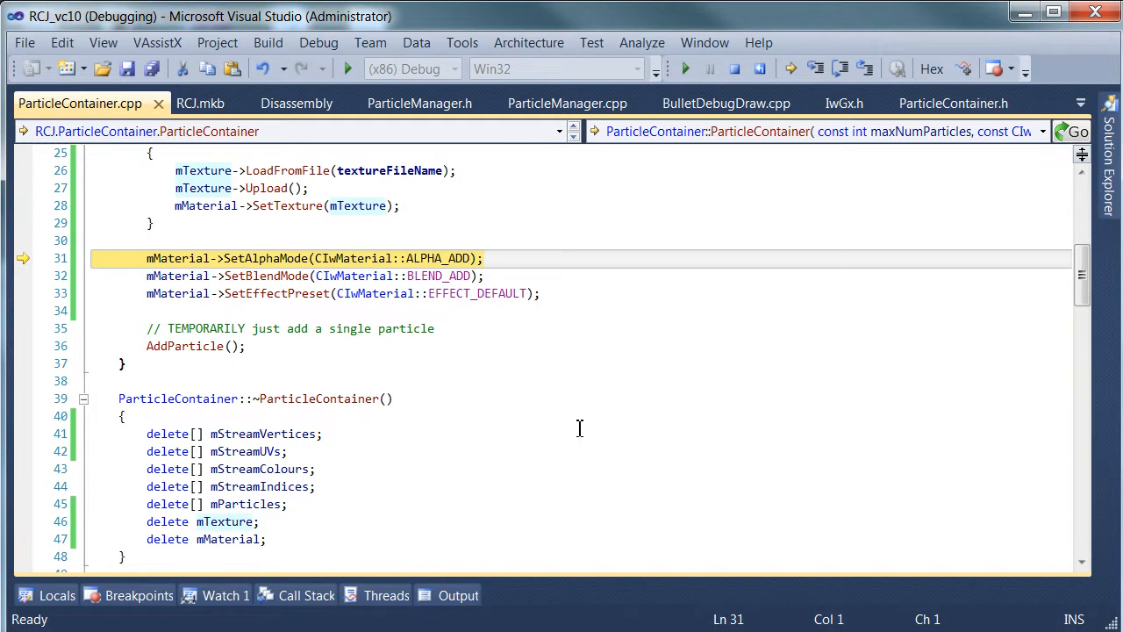
scroll("down", 3)
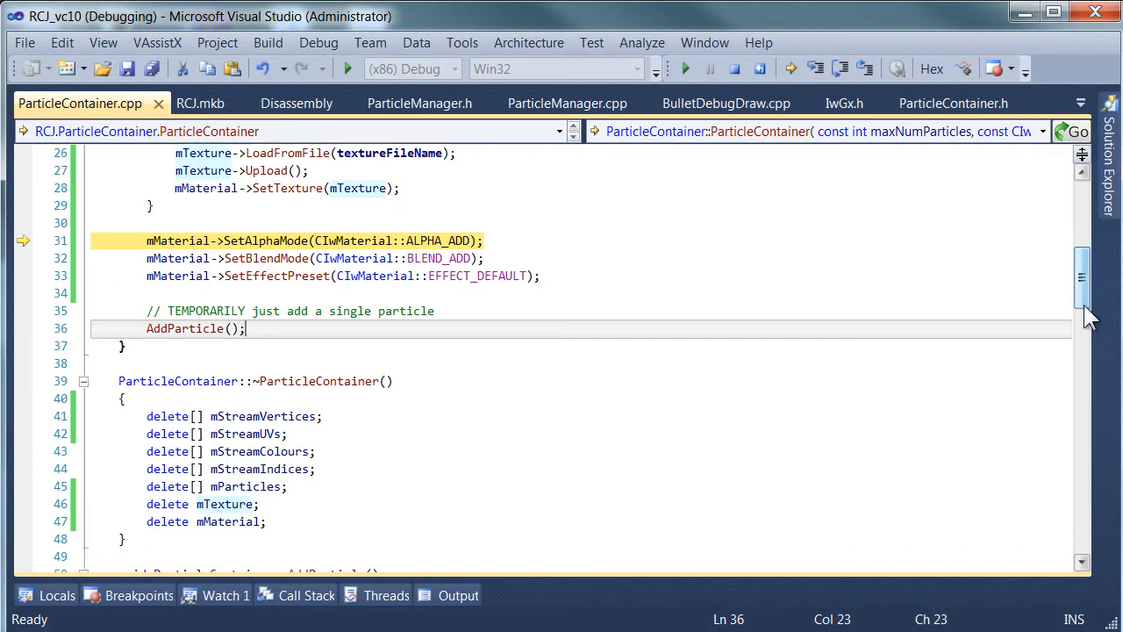
Step: Continue through the UV update loop at line 99 to IwGxSetMaterial in Render
scroll("down", 3)
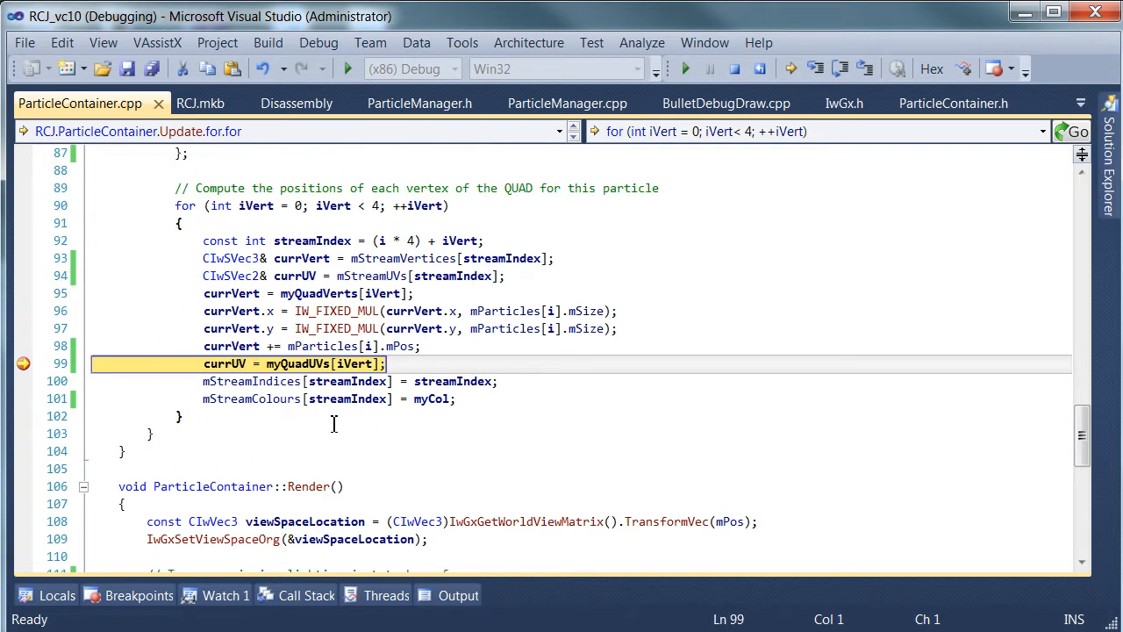
mouse_move(298, 363)
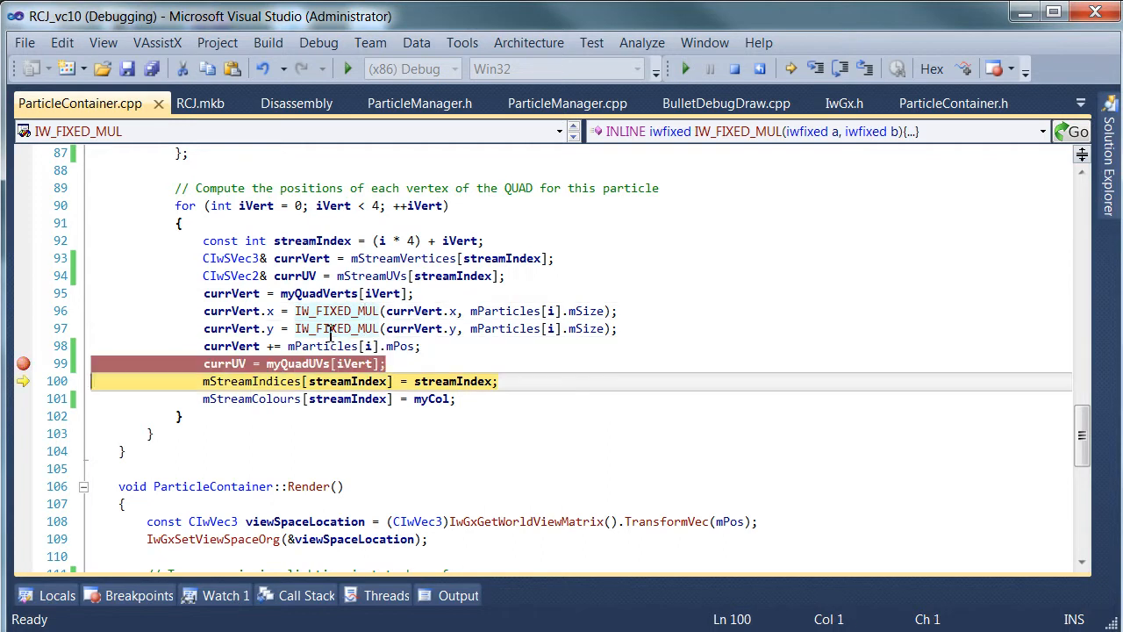
mouse_move(369, 263)
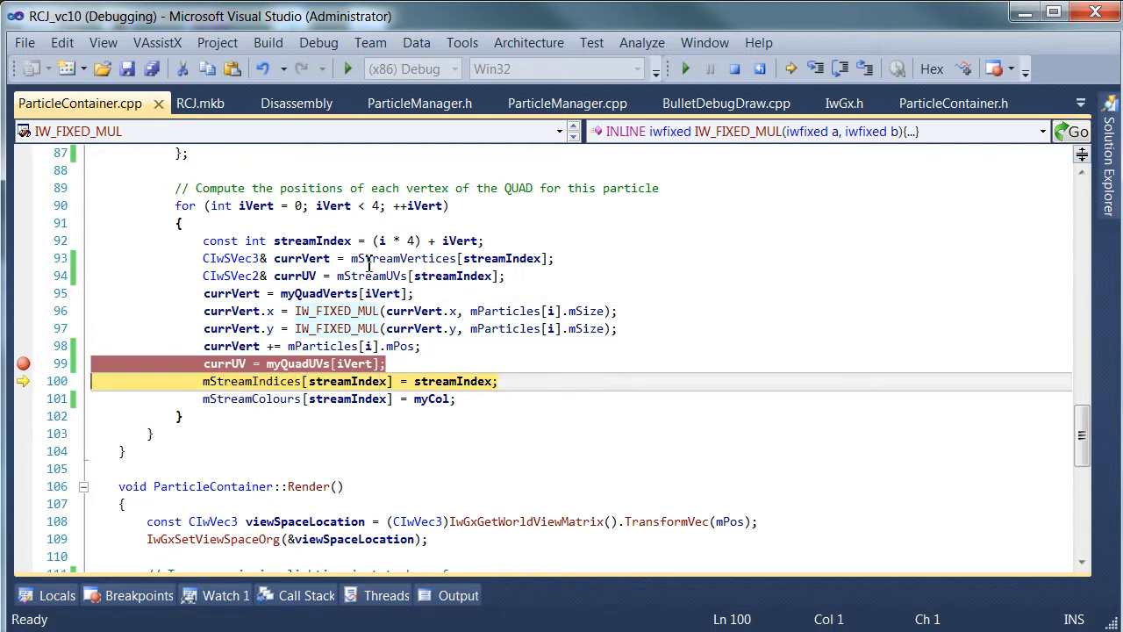
mouse_move(224, 363)
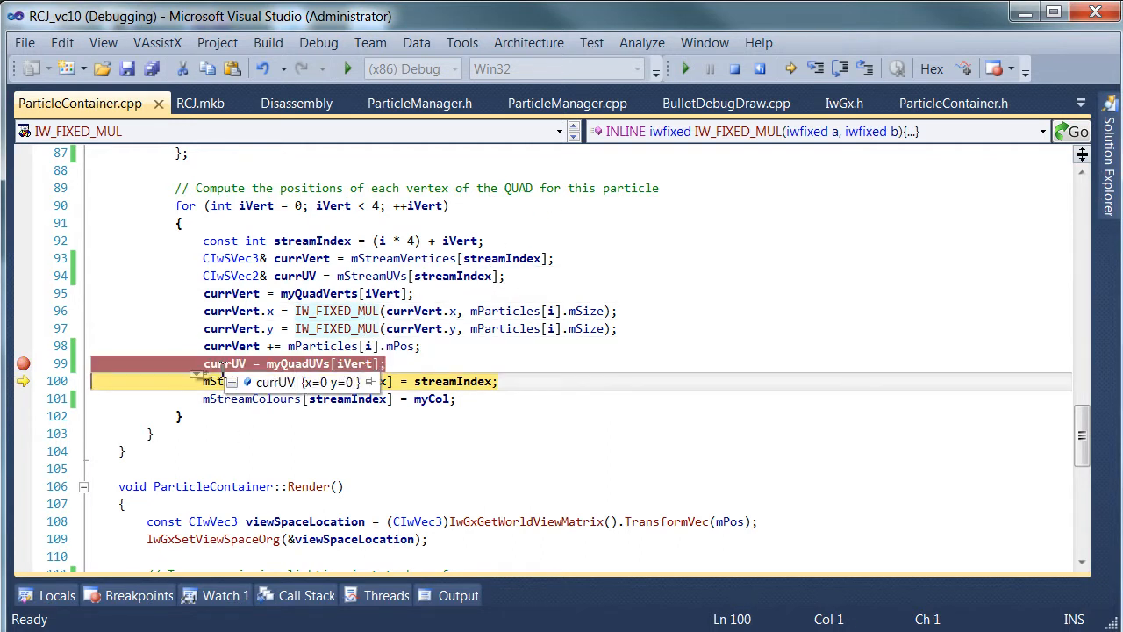
mouse_move(23, 363)
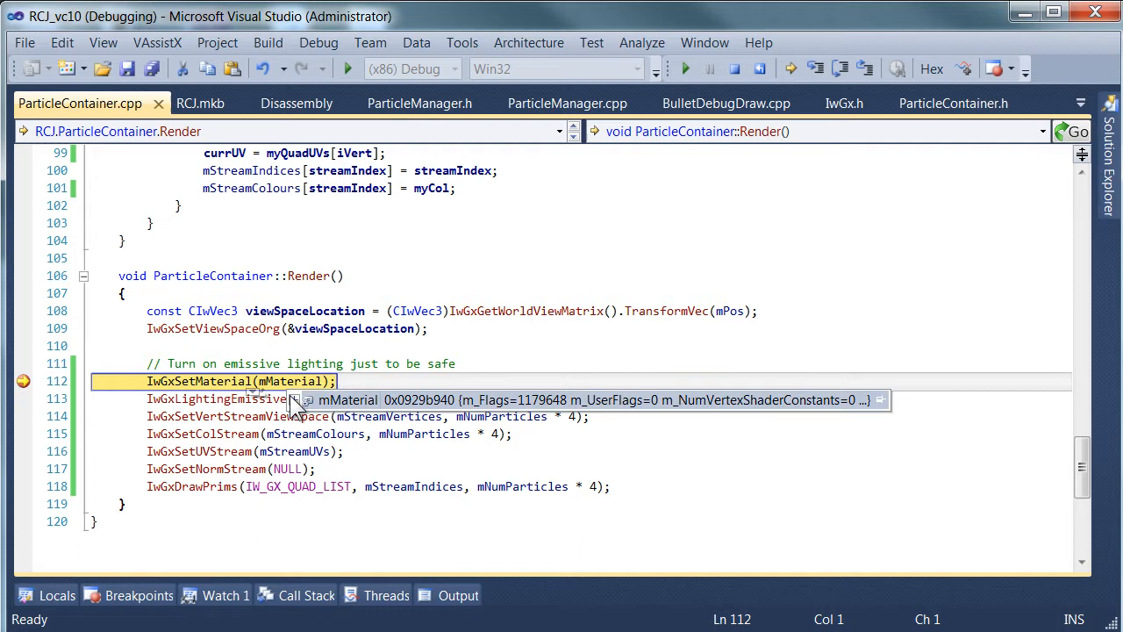
left_click(307, 400)
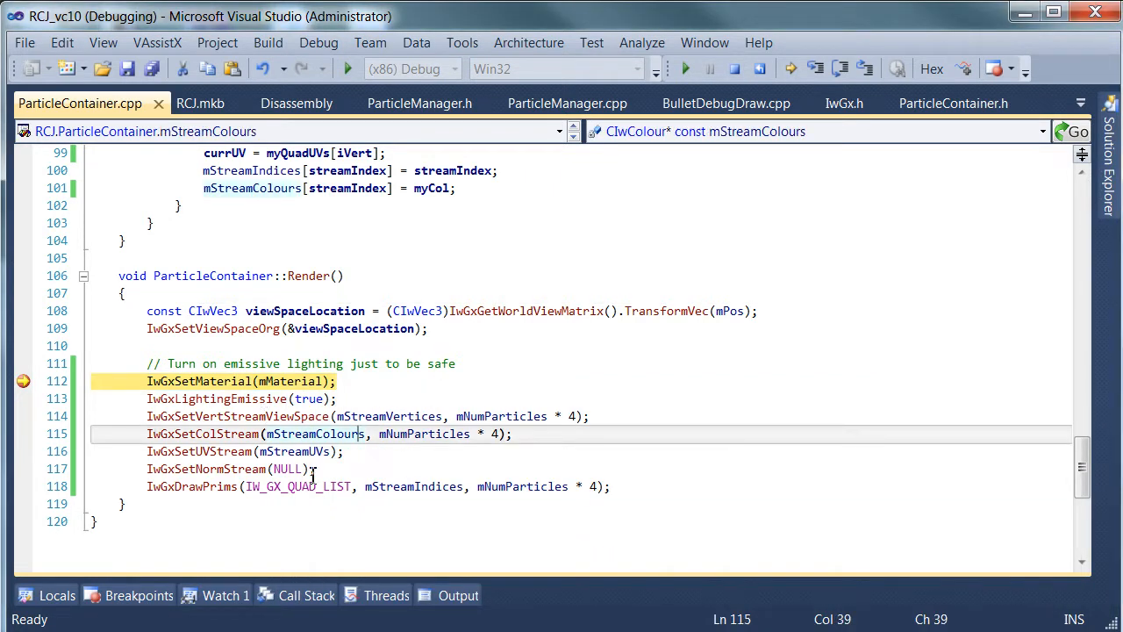
left_click(253, 451)
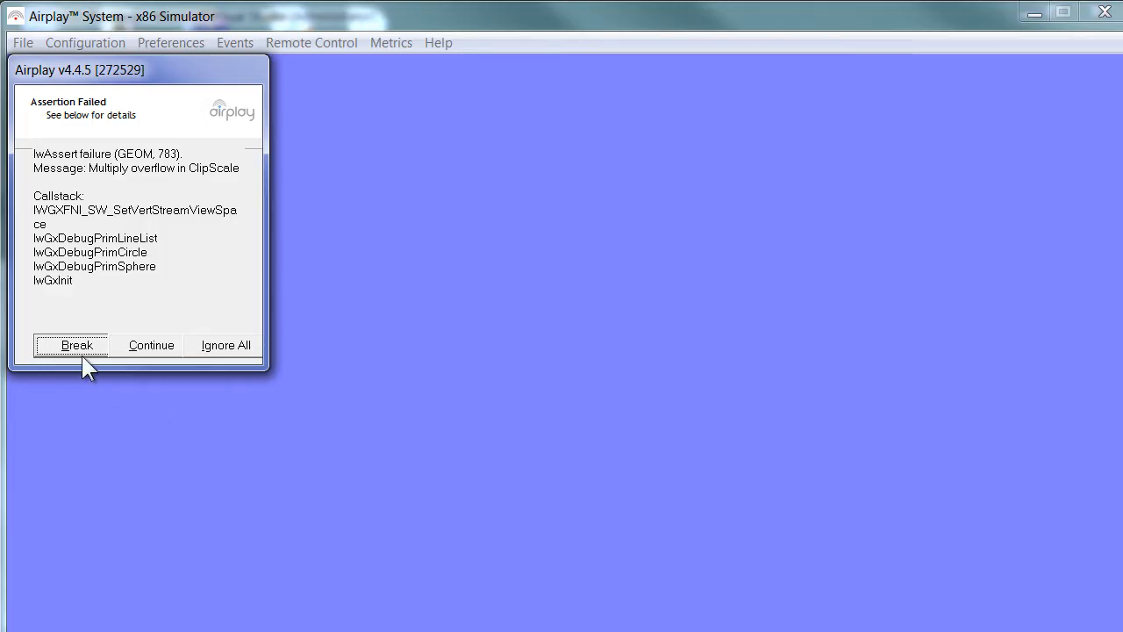
Step: Continue past the multiply-overflow assertion, then choose Ignore All for the rest
left_click(76, 344)
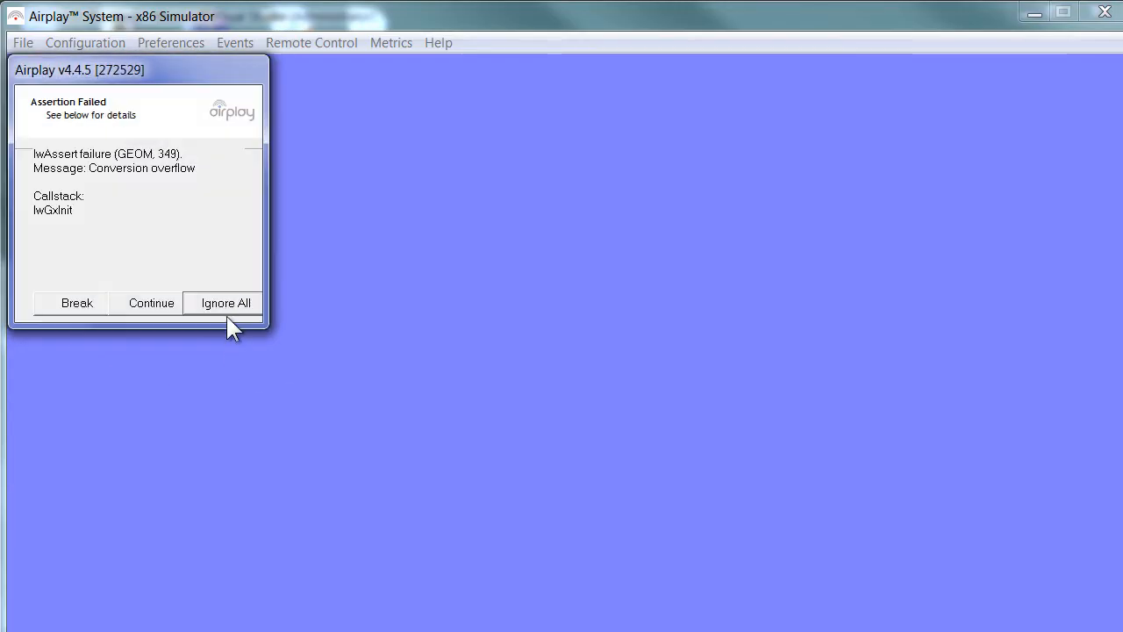
left_click(226, 303)
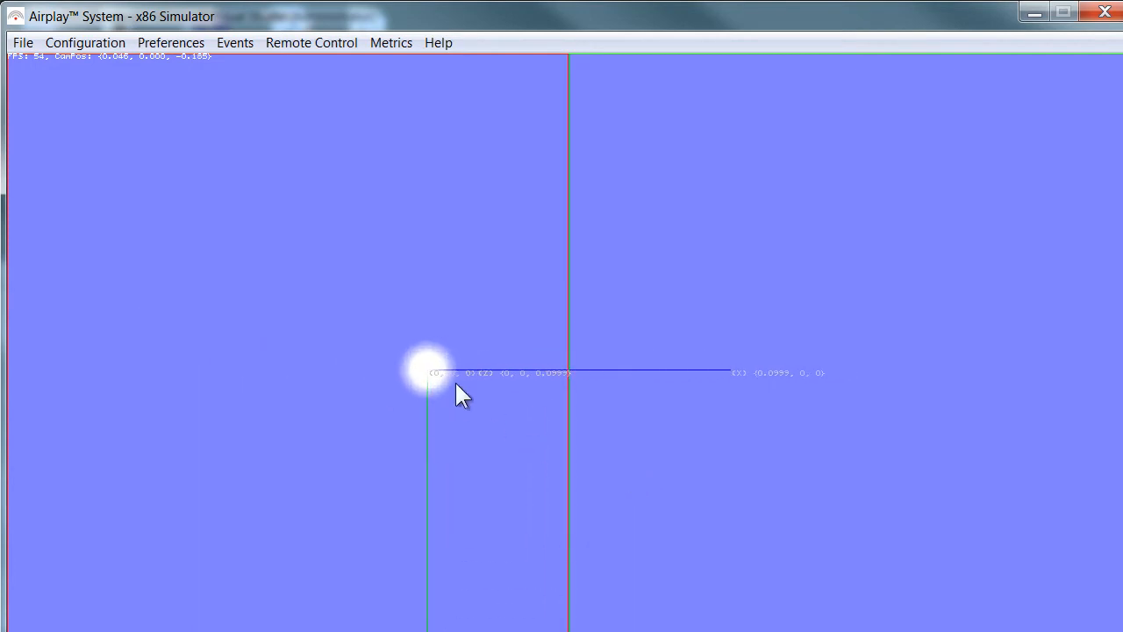
mouse_move(499, 456)
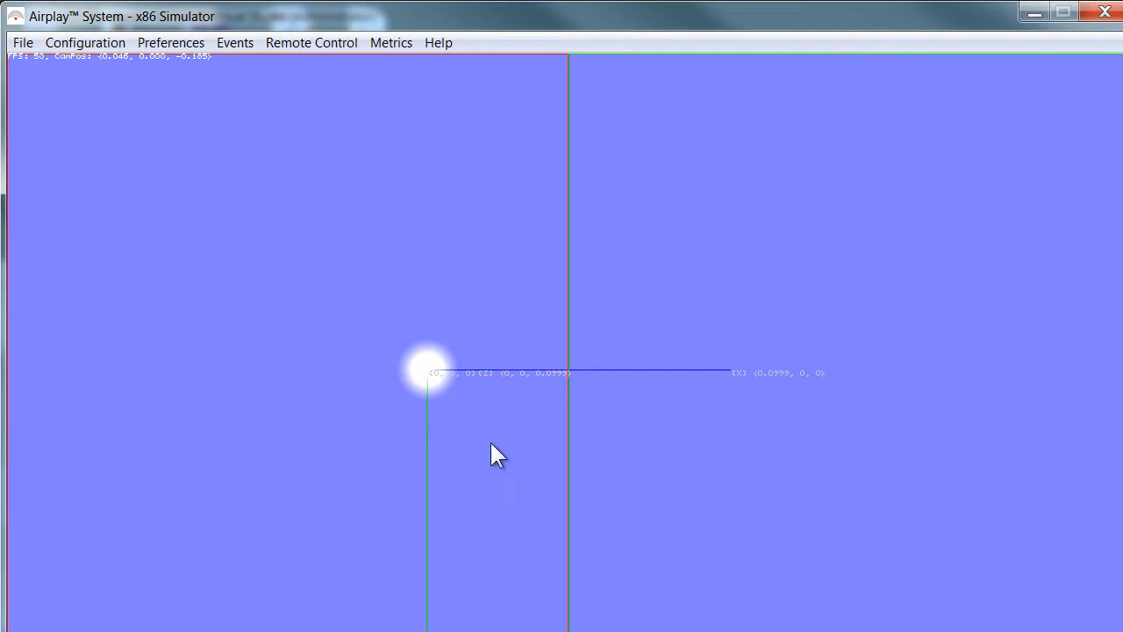